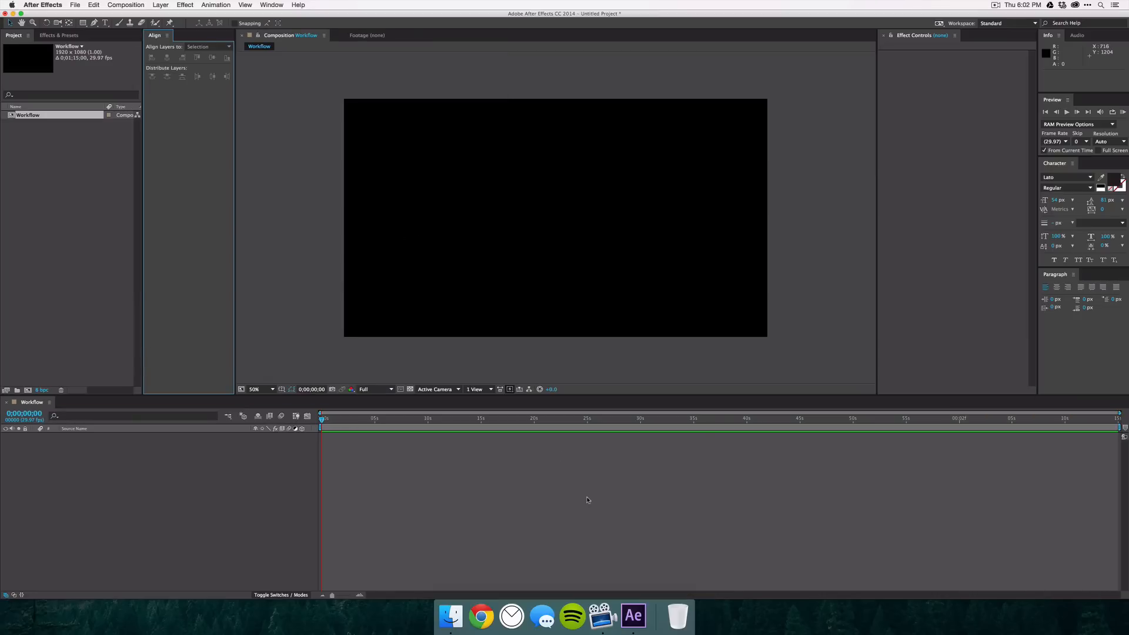
{"action": "mouse_move", "coordinate": [942, 370]}
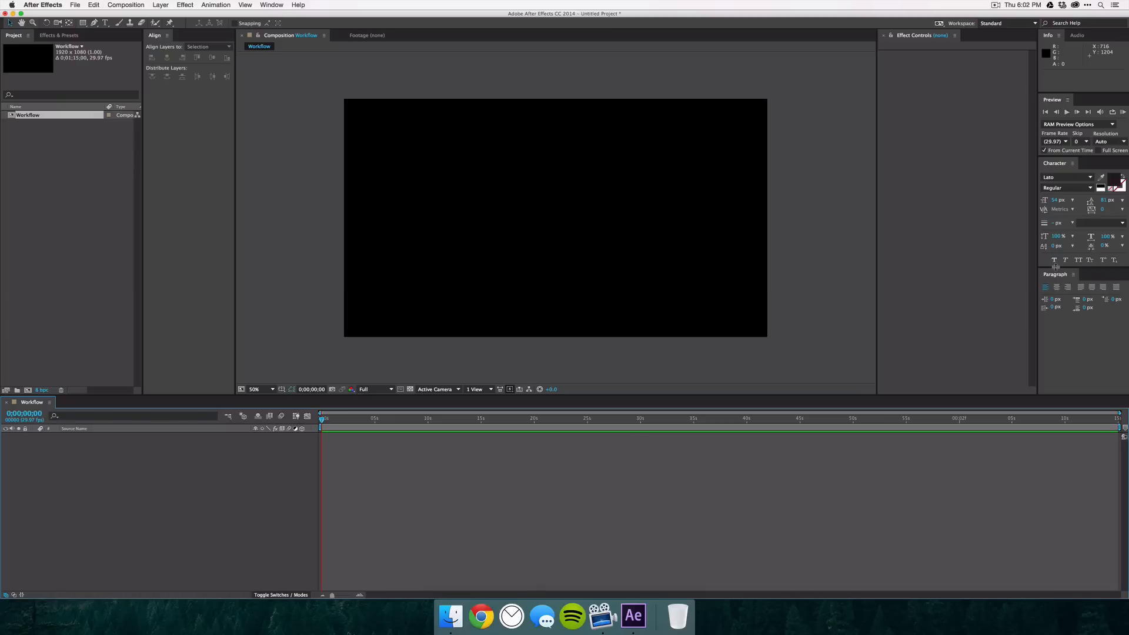
{"action": "mouse_move", "coordinate": [1065, 77]}
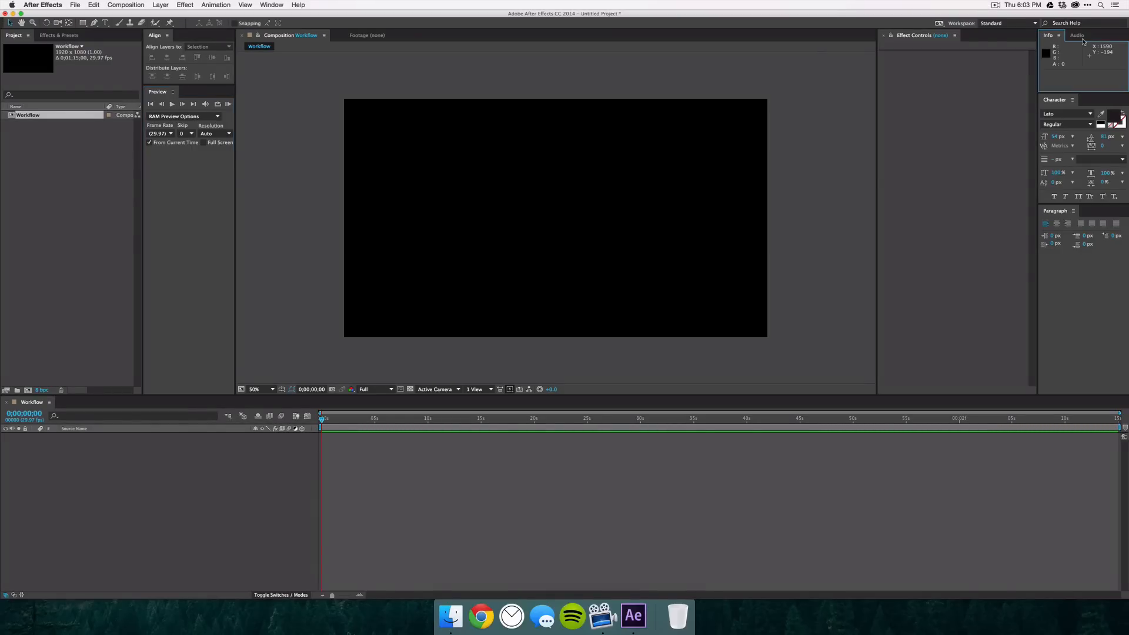
Close the Info and Audio panel group, leaving Character and Paragraph
{"action": "left_click", "coordinate": [1049, 36]}
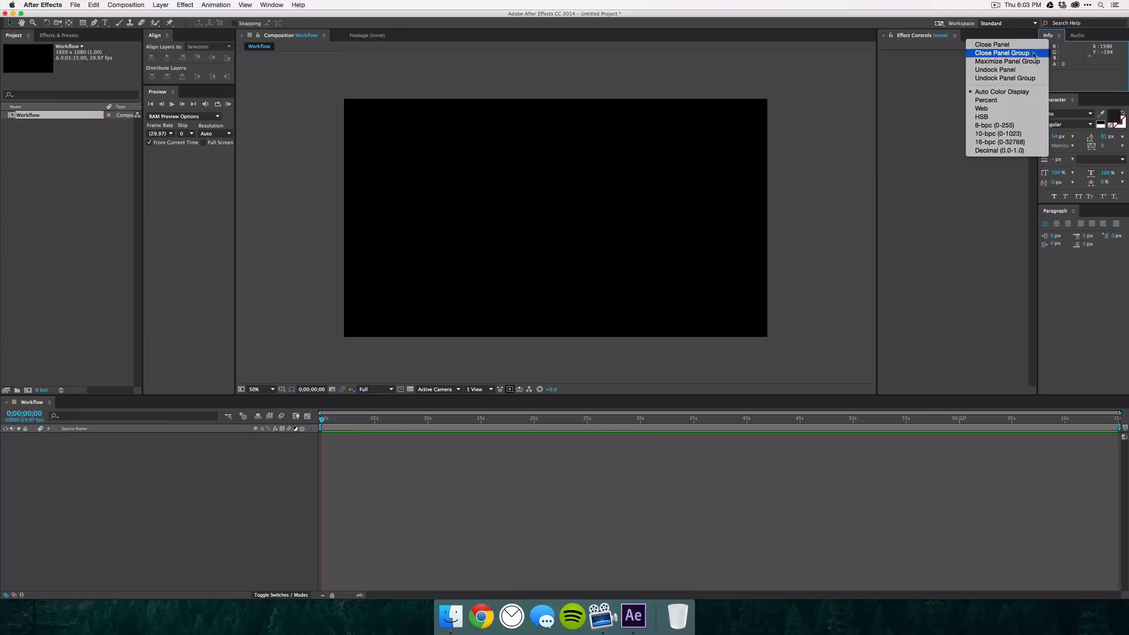
{"action": "left_click", "coordinate": [1001, 53]}
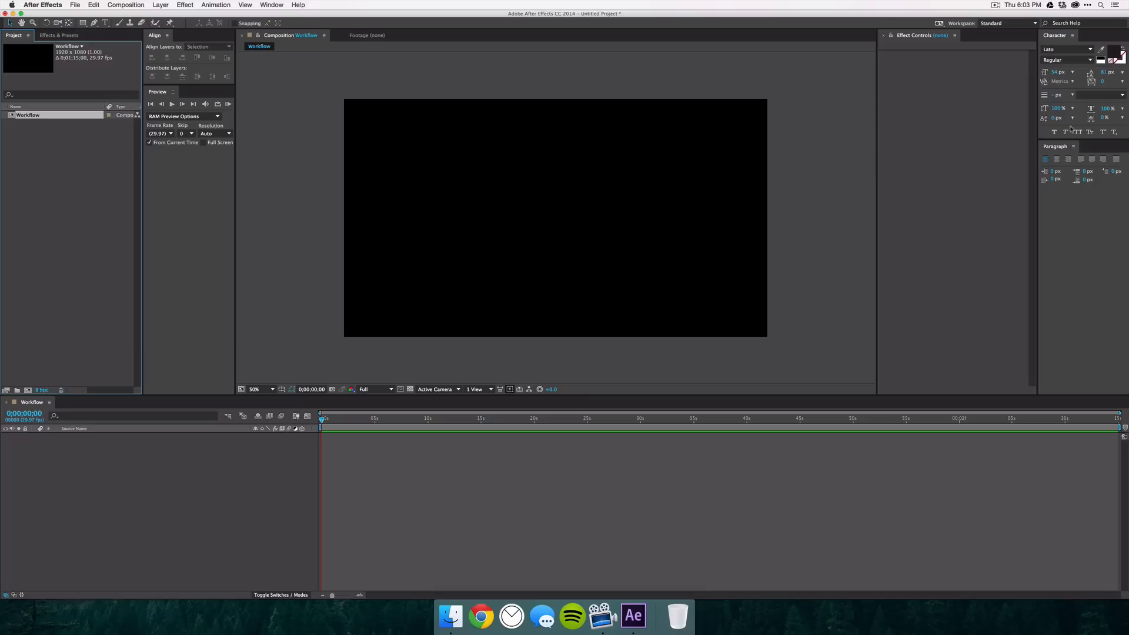
{"action": "mouse_move", "coordinate": [264, 356]}
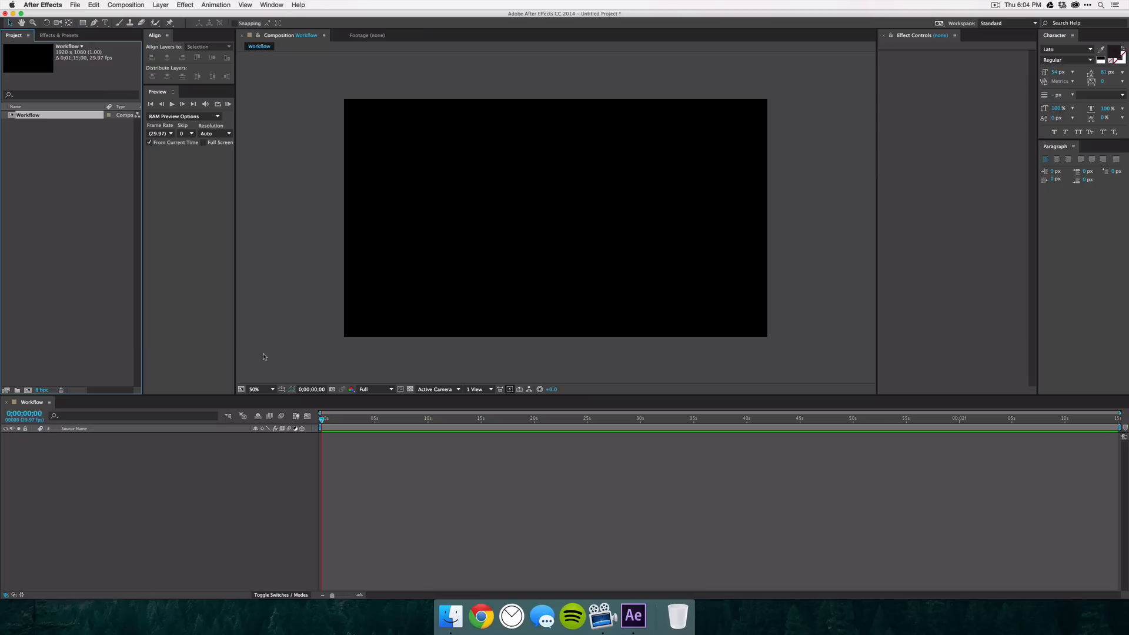
Open the Motion.jsxbin script panel from the Window menu
{"action": "left_click", "coordinate": [271, 5]}
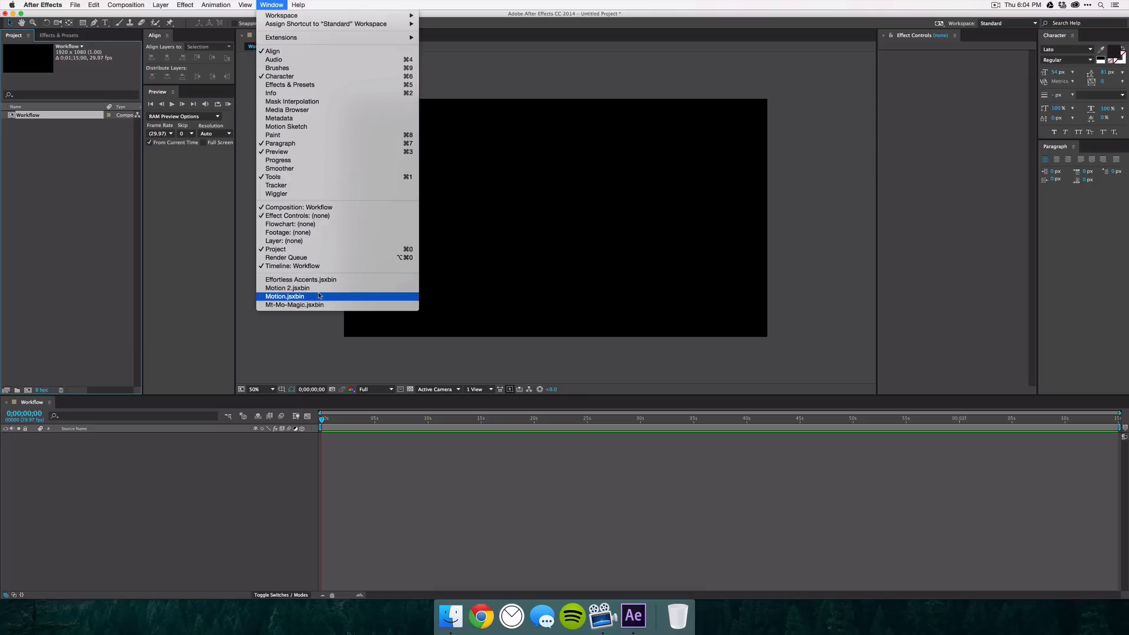
{"action": "left_click", "coordinate": [285, 296]}
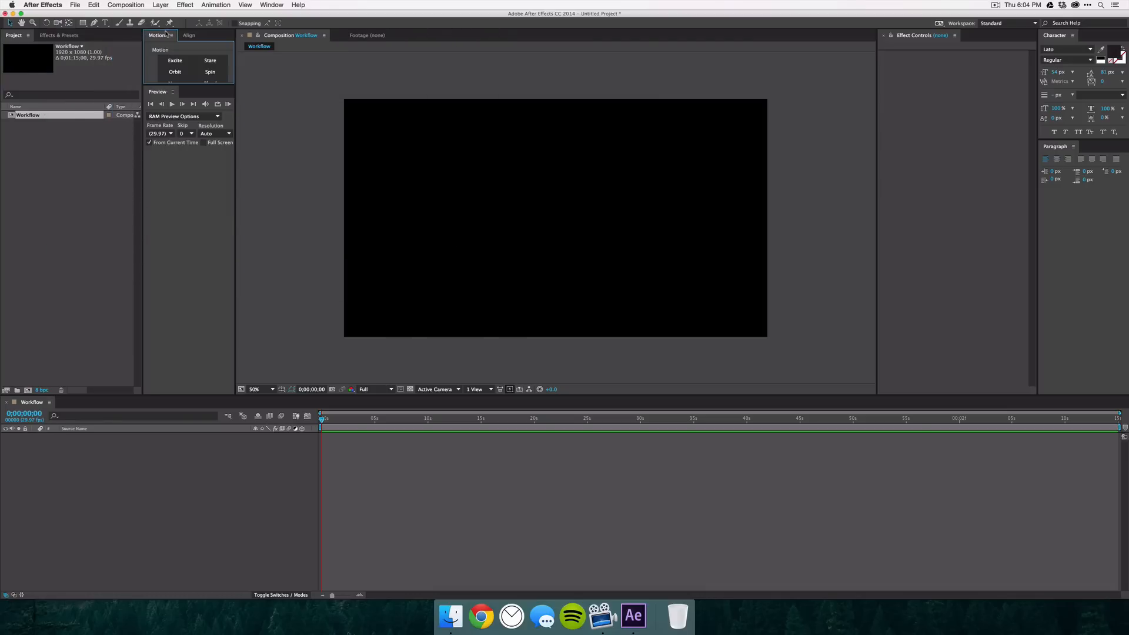
{"action": "mouse_move", "coordinate": [163, 94]}
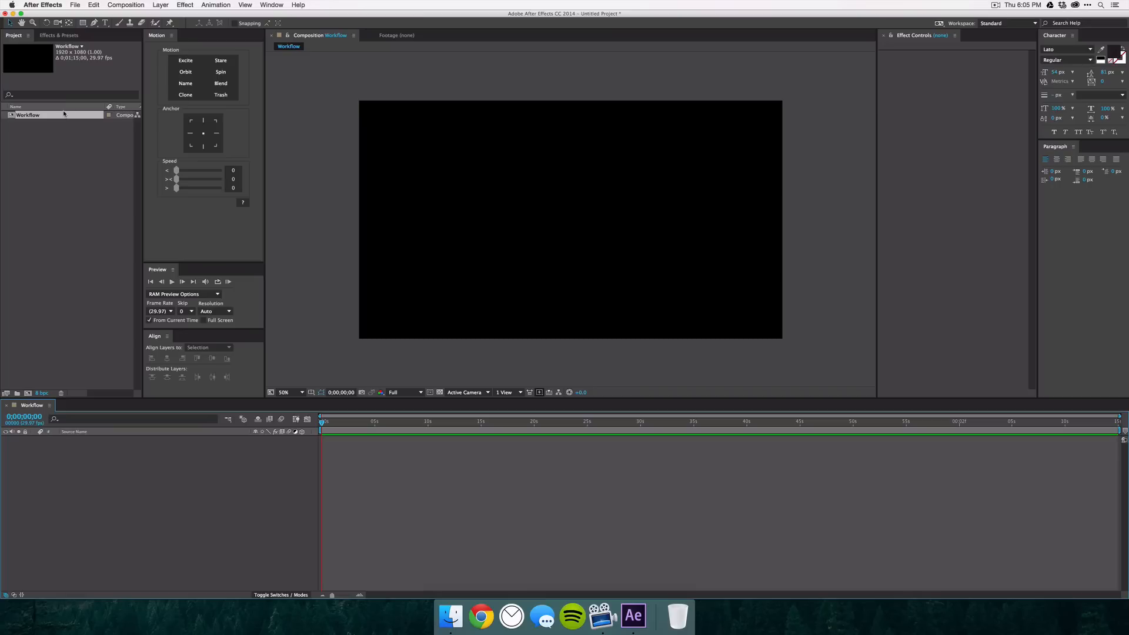
{"action": "mouse_move", "coordinate": [51, 40]}
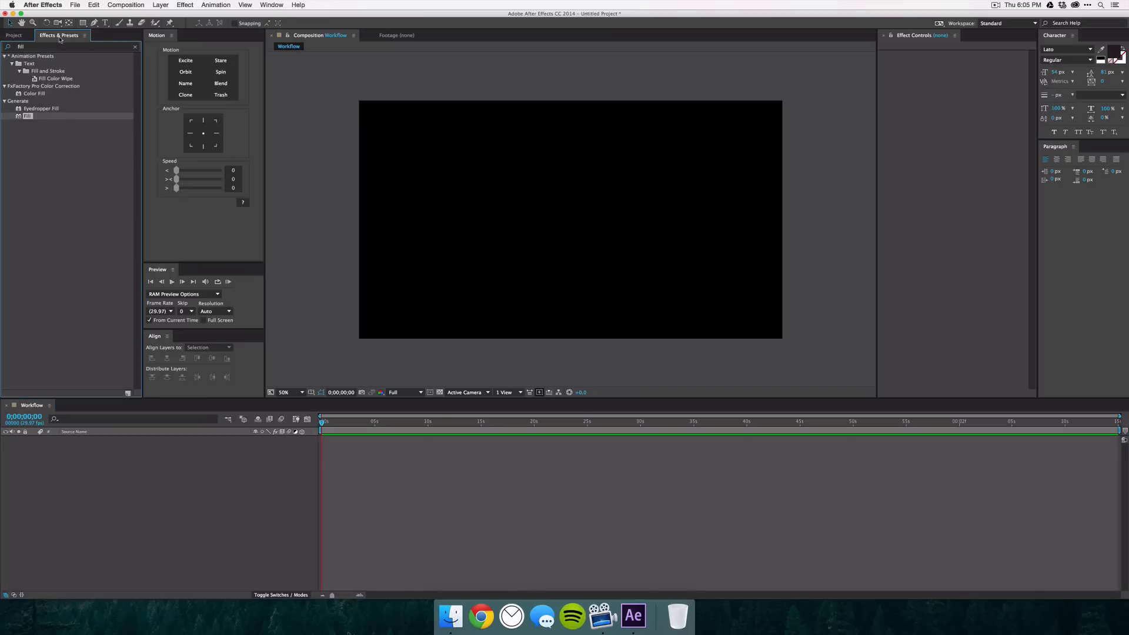
Check the Effects & Presets tab after stacking Motion above Preview and Align
{"action": "left_click", "coordinate": [13, 35]}
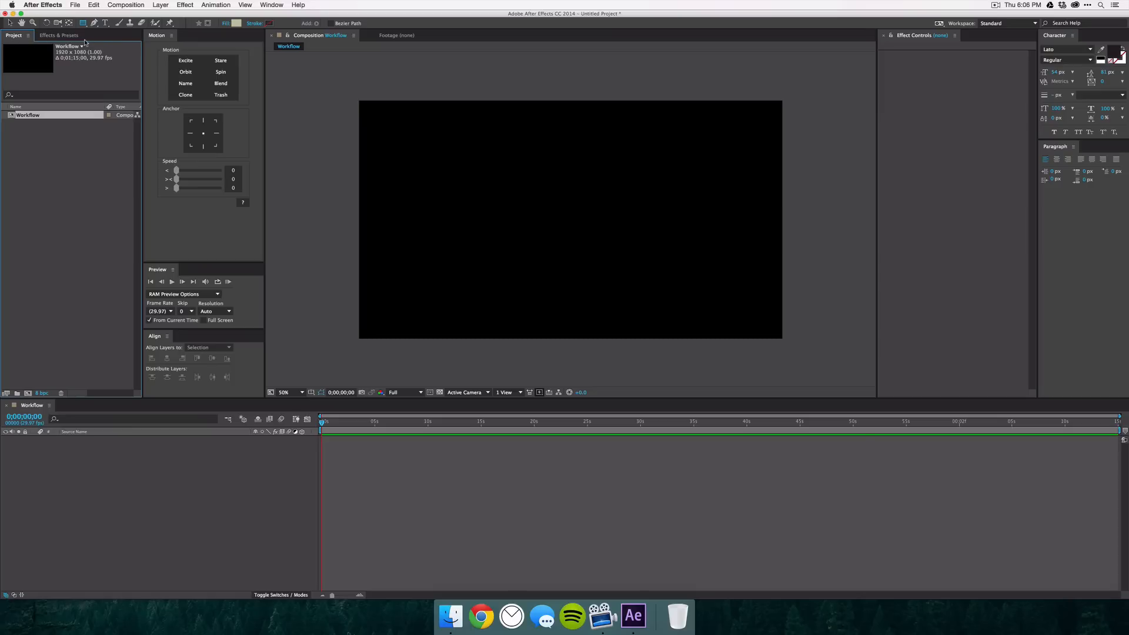
{"action": "mouse_move", "coordinate": [452, 35]}
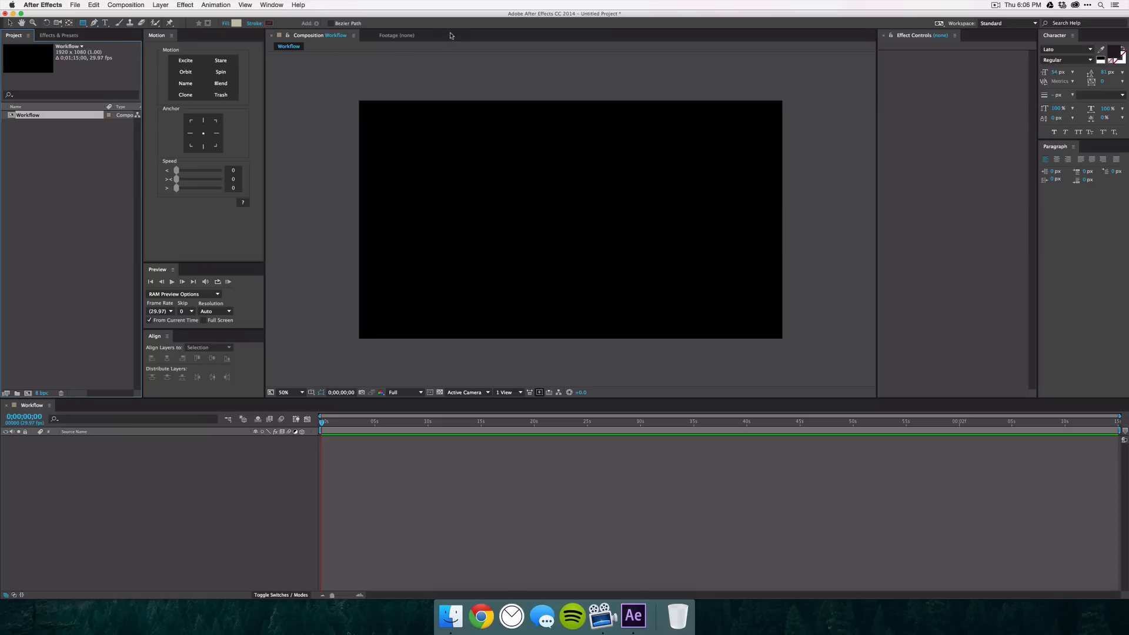
{"action": "mouse_move", "coordinate": [552, 238]}
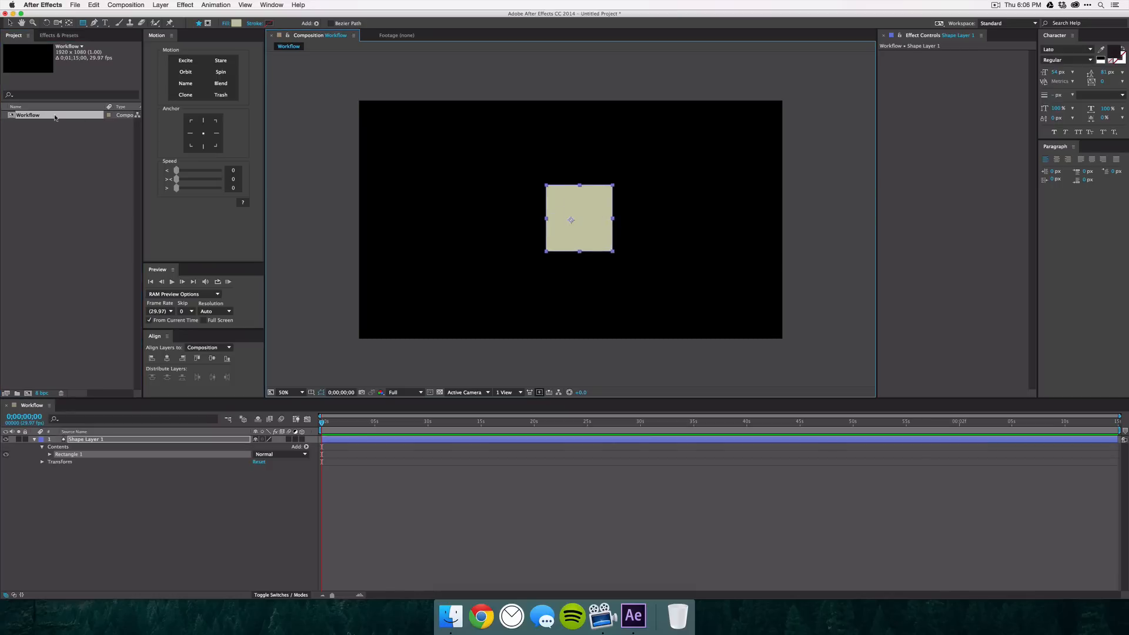
{"action": "left_click", "coordinate": [59, 35]}
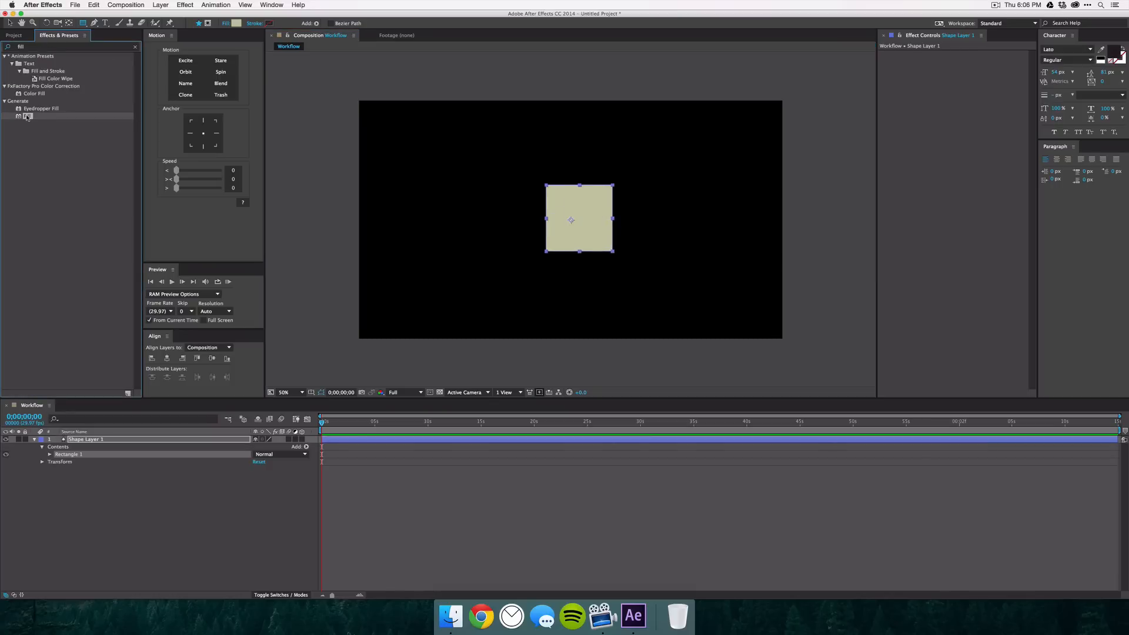
{"action": "double_click", "coordinate": [27, 116]}
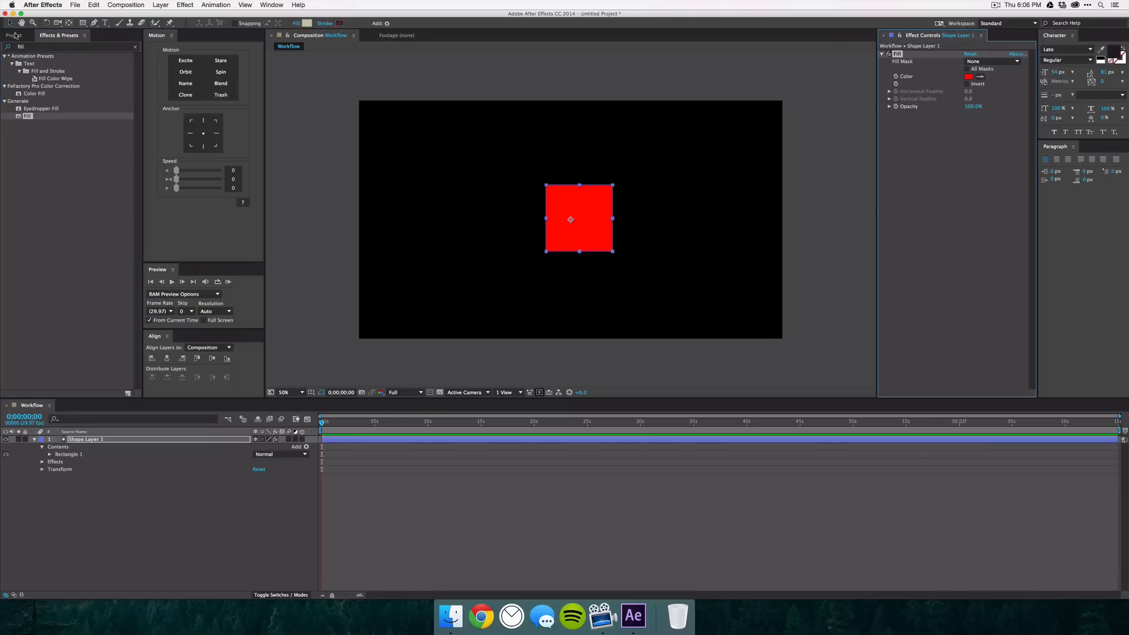
{"action": "left_click", "coordinate": [969, 77]}
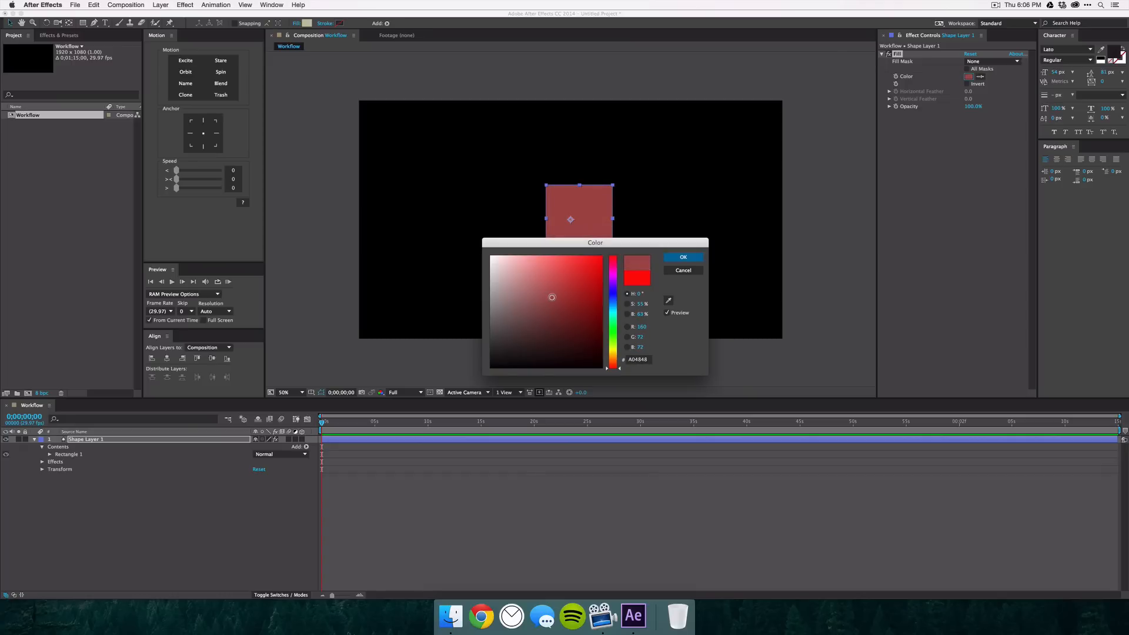
{"action": "left_click_drag", "start_coordinate": [596, 243], "coordinate": [610, 256]}
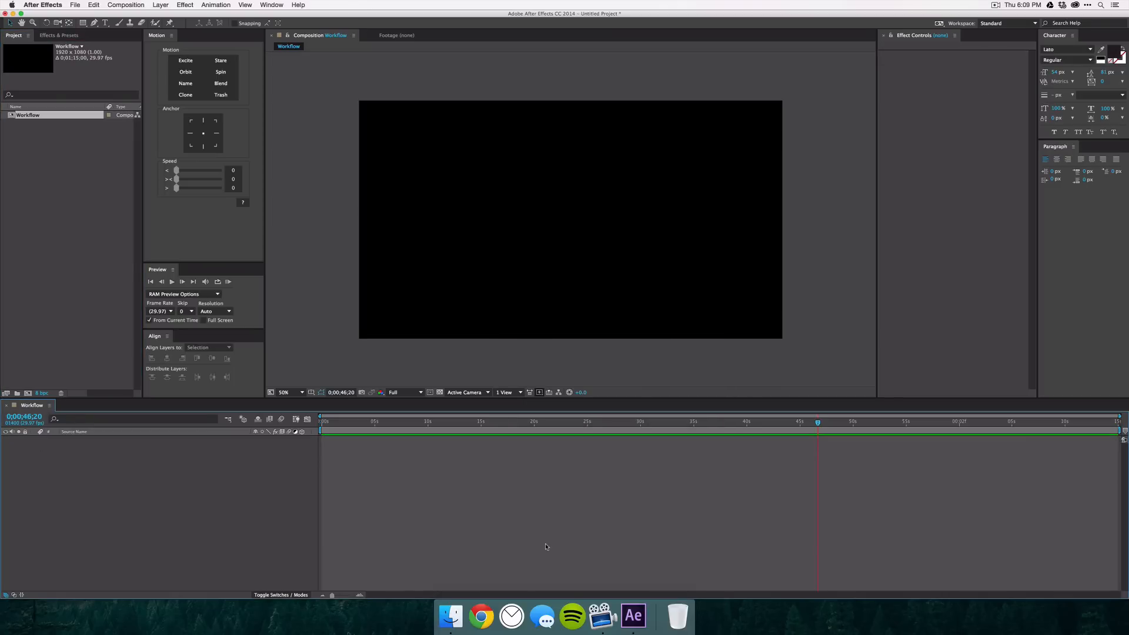
Save the current layout as a new workspace named 'Workspace #1'
{"action": "left_click", "coordinate": [272, 6]}
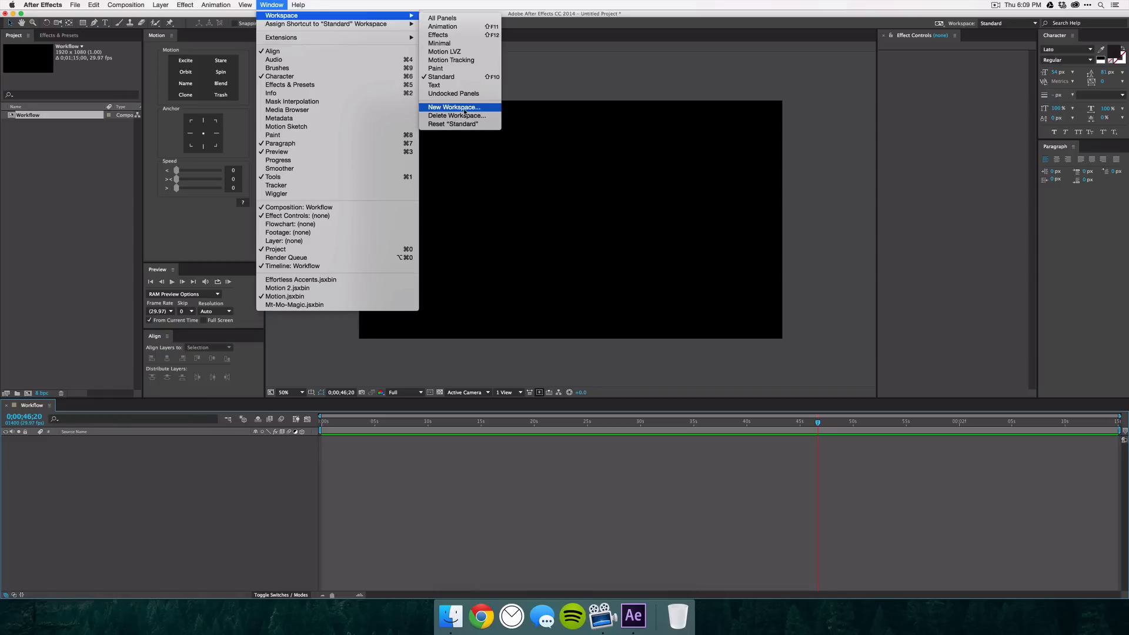
{"action": "left_click", "coordinate": [453, 107]}
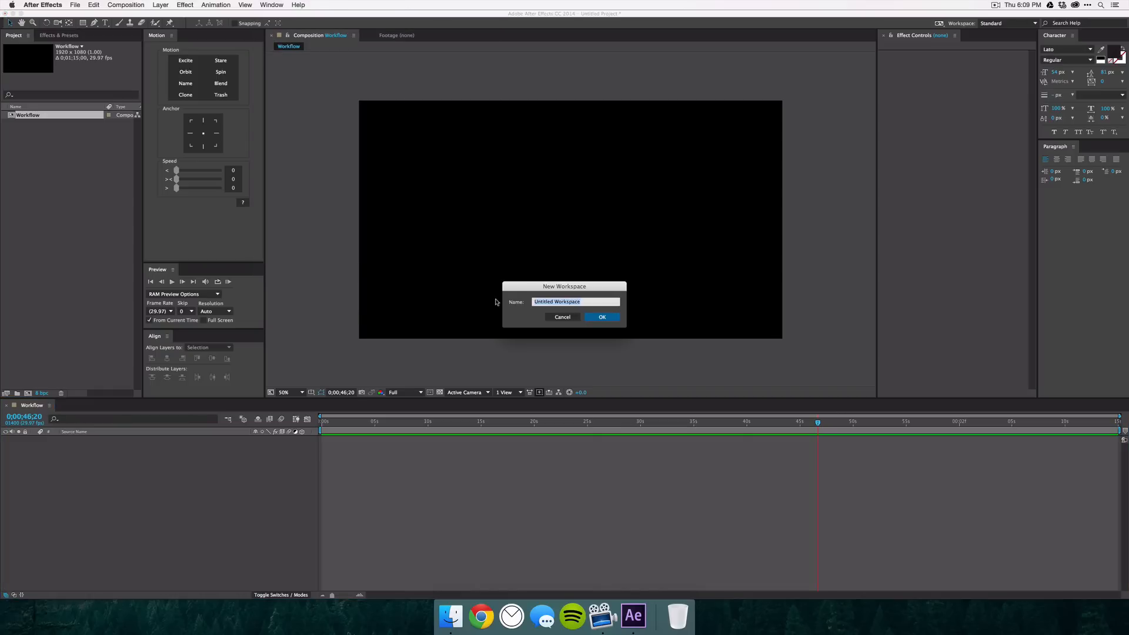
{"action": "type", "text": "Wo"}
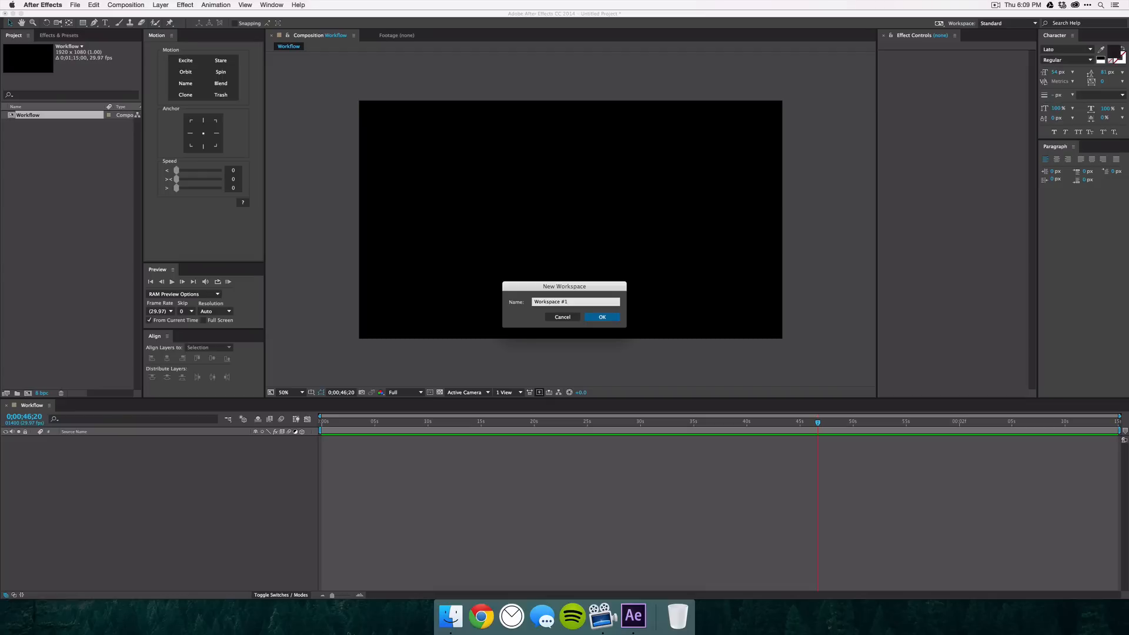
{"action": "left_click", "coordinate": [271, 6]}
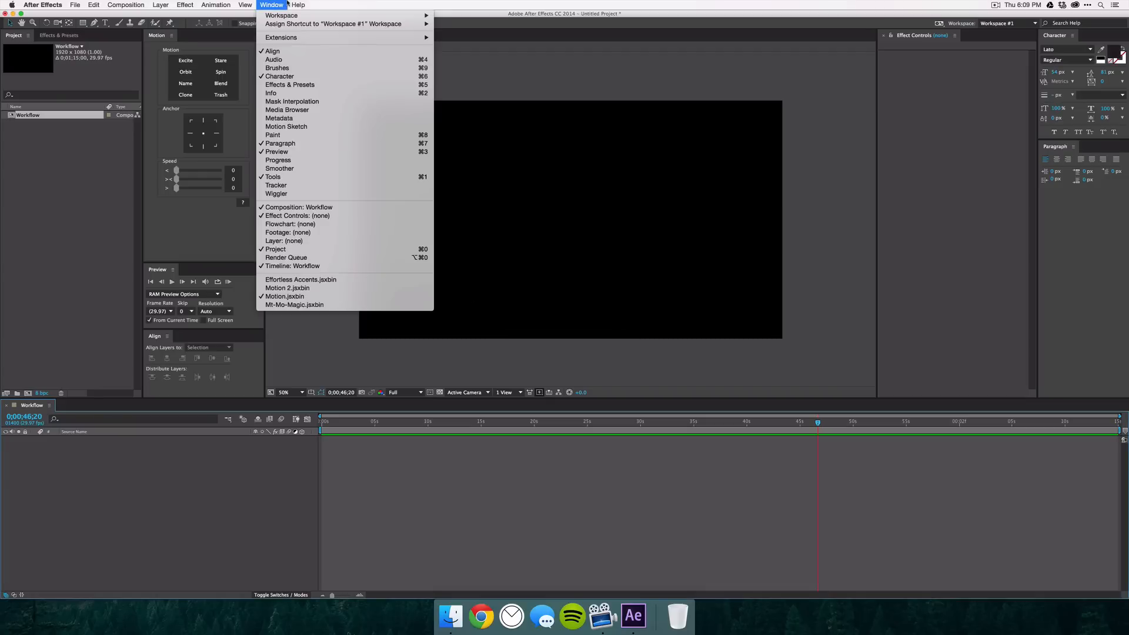
{"action": "mouse_move", "coordinate": [282, 15]}
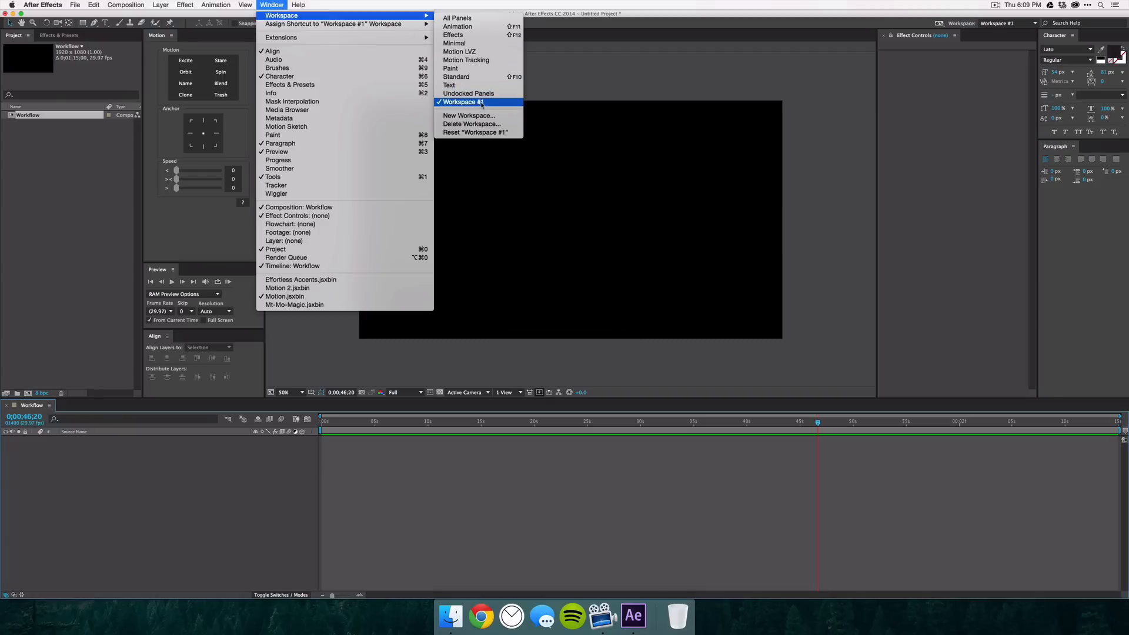
{"action": "left_click", "coordinate": [461, 102]}
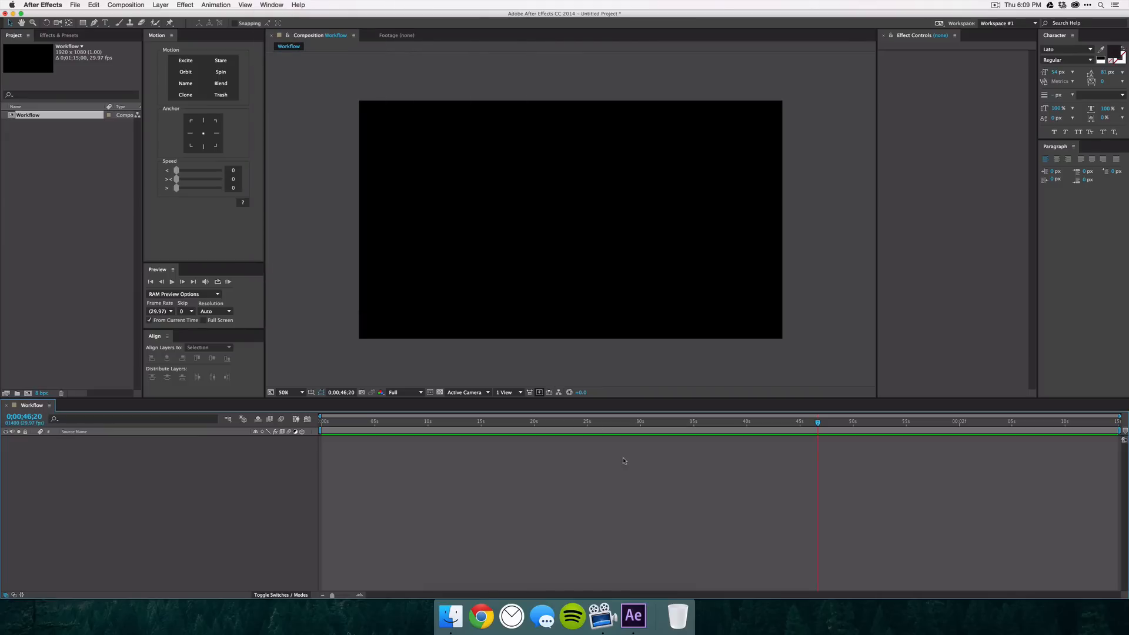
{"action": "mouse_move", "coordinate": [408, 461]}
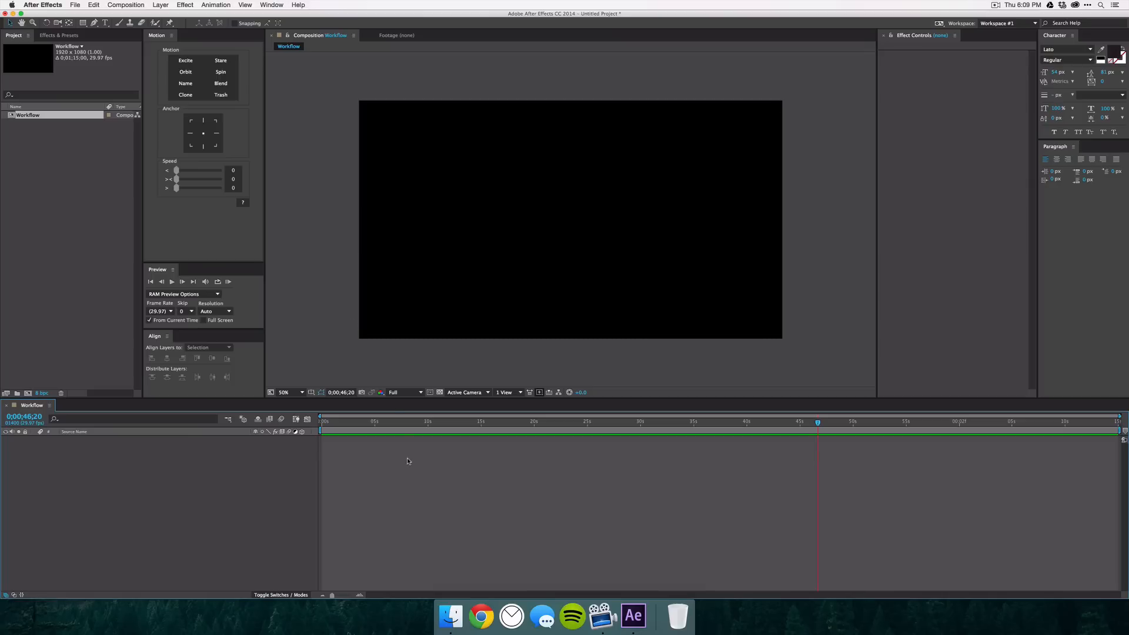
Switch to the Motion LVZ workspace from Window > Workspace
{"action": "left_click", "coordinate": [272, 6]}
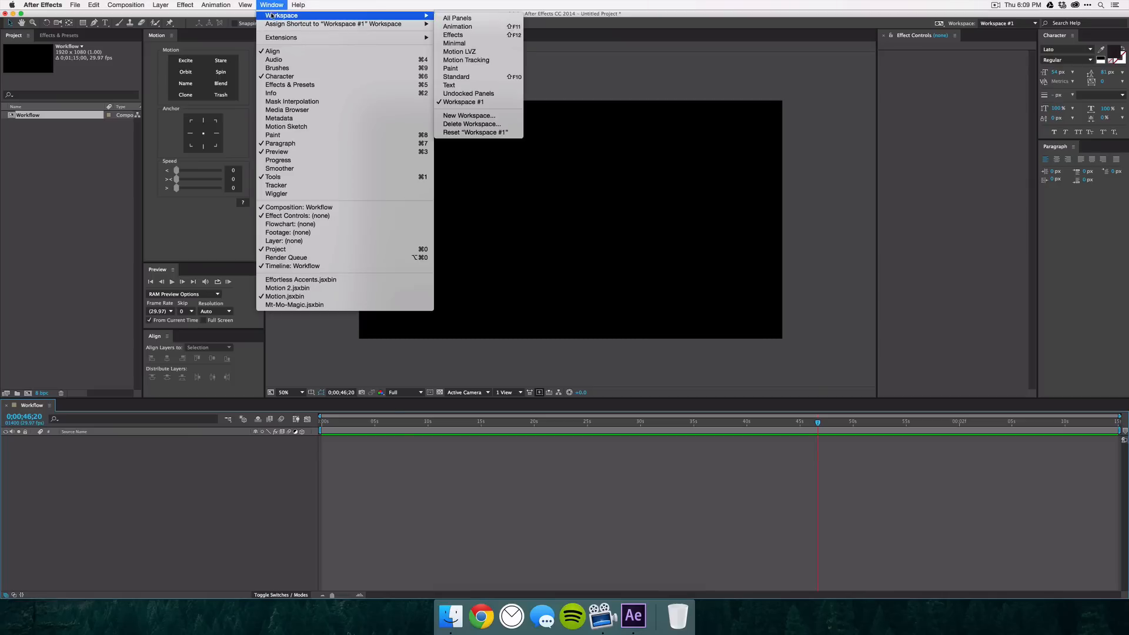
{"action": "left_click", "coordinate": [459, 51]}
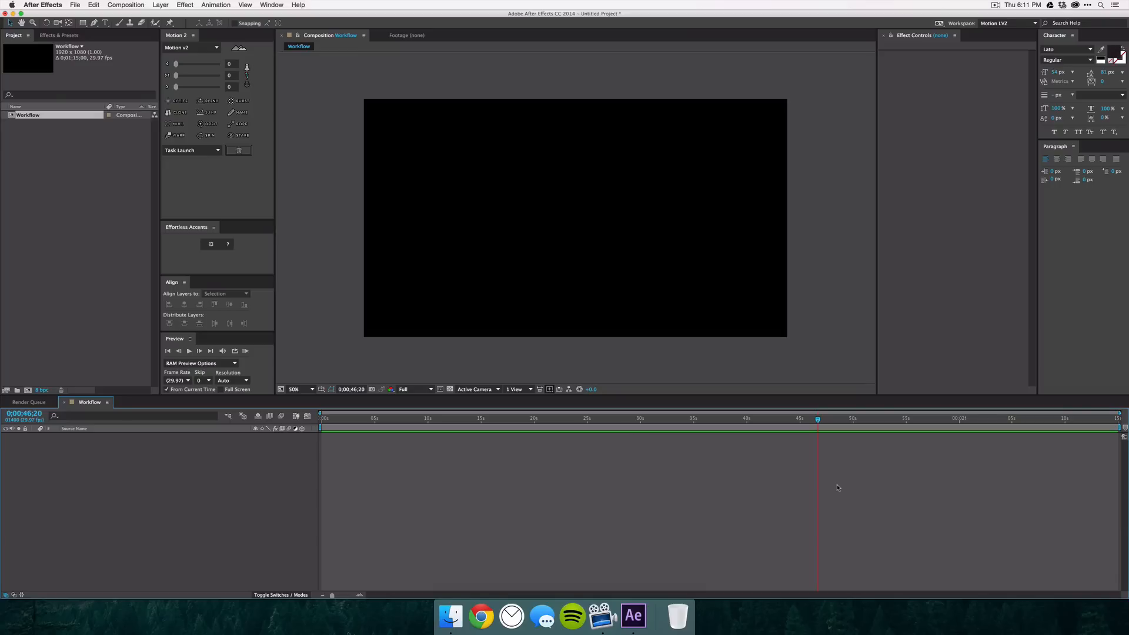
Open the Wiggler panel from the Window menu, docked right of the Timeline
{"action": "left_click", "coordinate": [272, 5]}
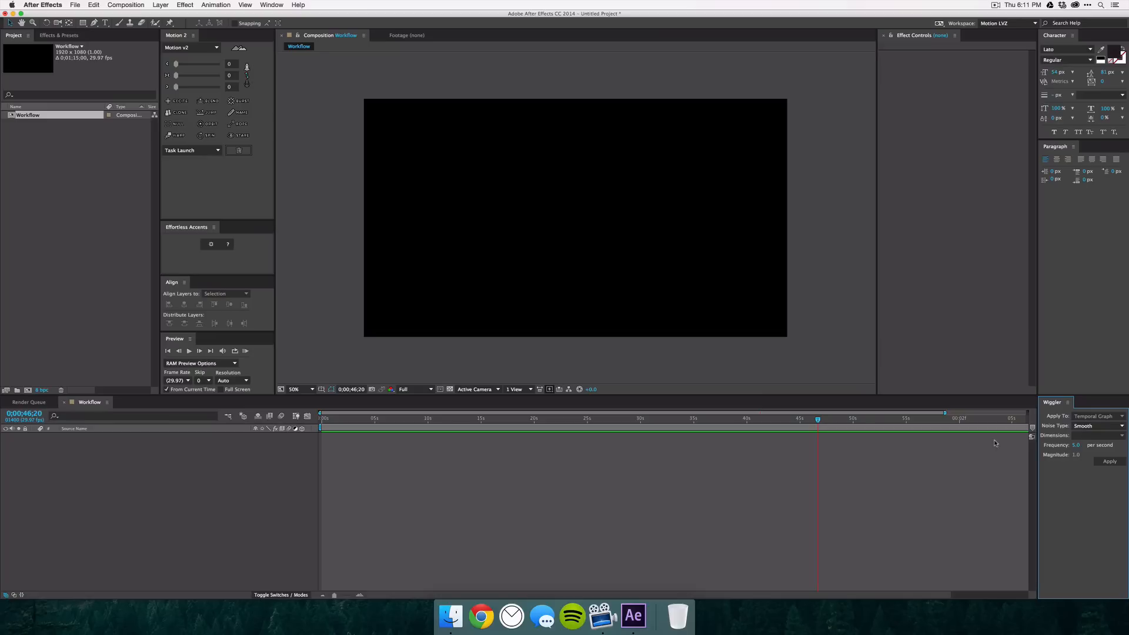
{"action": "mouse_move", "coordinate": [969, 481]}
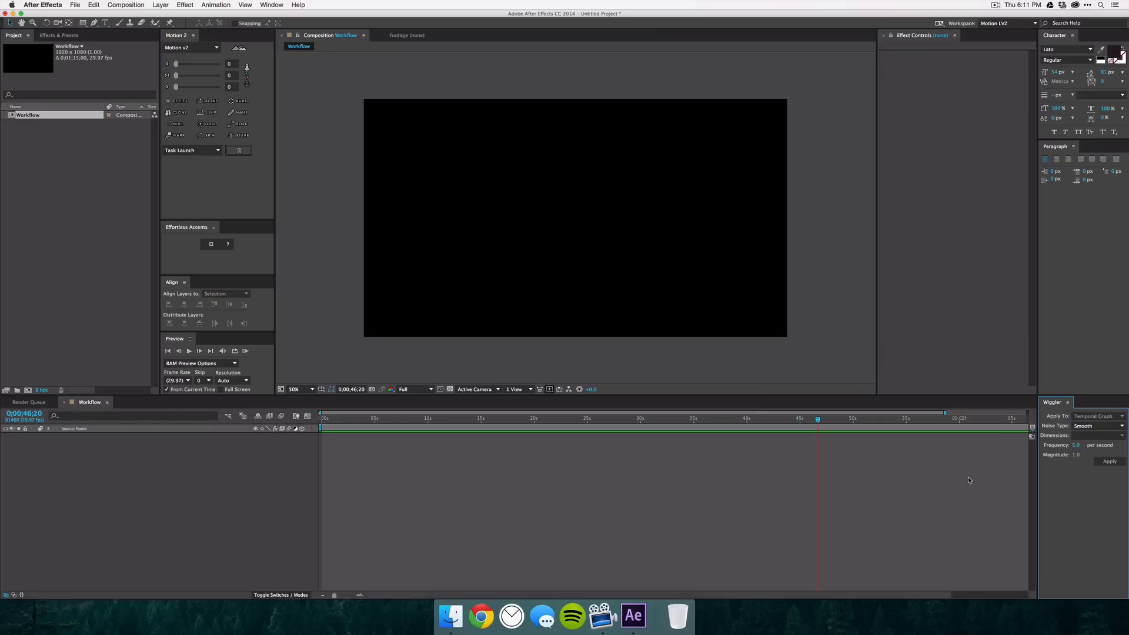